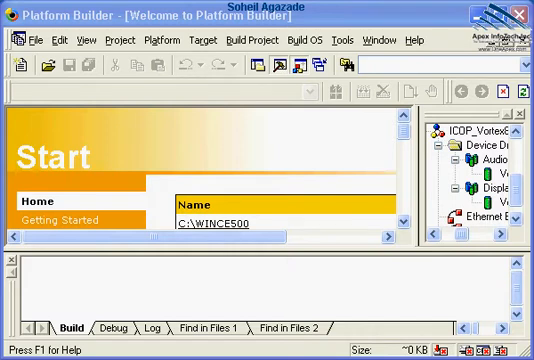
mouse_move(188, 65)
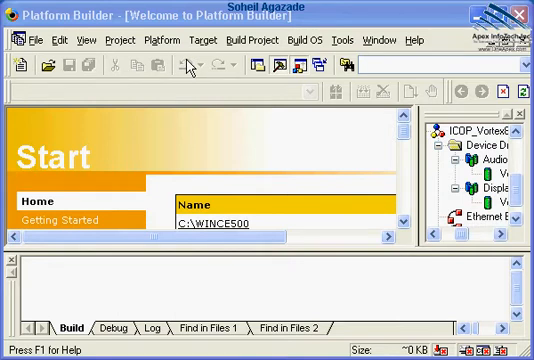
mouse_move(264, 147)
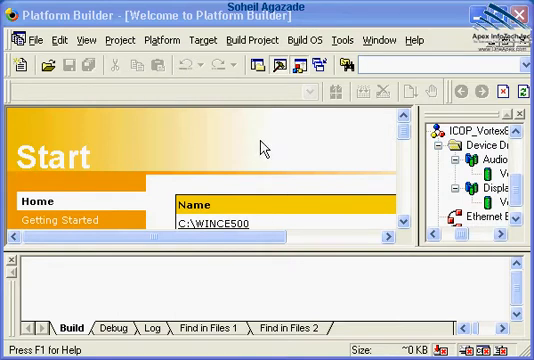
mouse_move(294, 112)
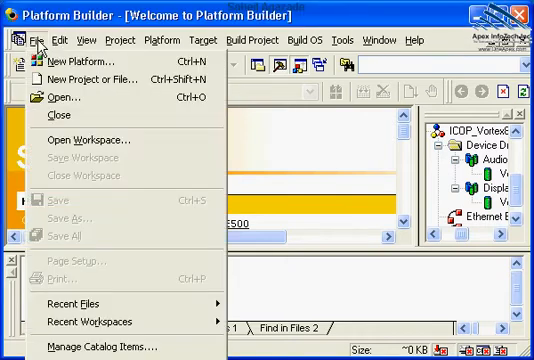
- Start a new platform named ApexPlatform and advance the wizard to the BSP list
left_click(76, 65)
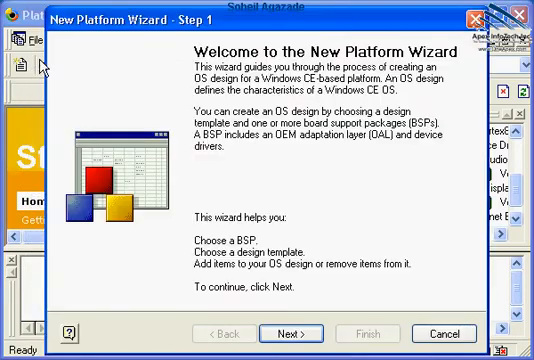
mouse_move(250, 170)
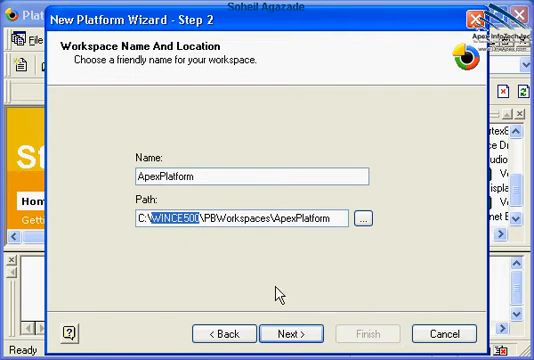
left_click(291, 305)
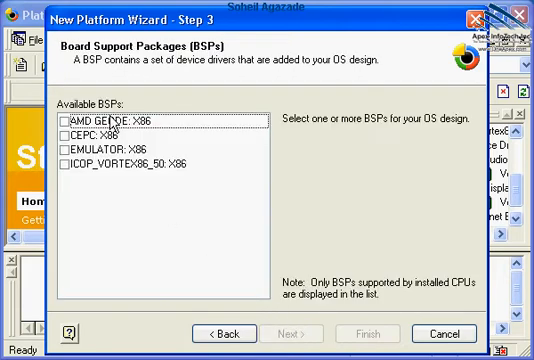
mouse_move(133, 172)
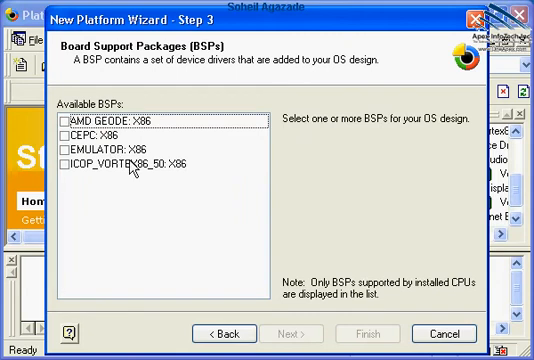
mouse_move(133, 163)
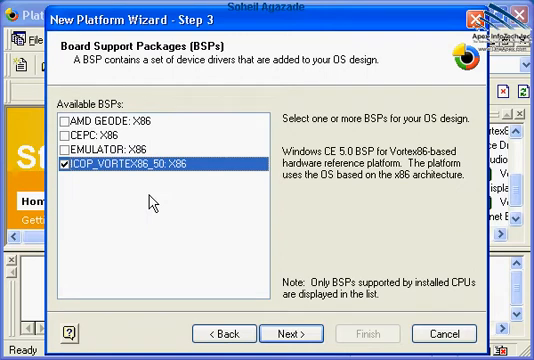
mouse_move(275, 282)
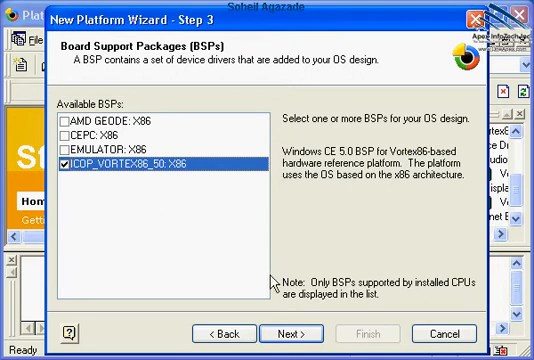
- Confirm the ICOP_VORTEX86_50 BSP and advance to the design template list
left_click(290, 333)
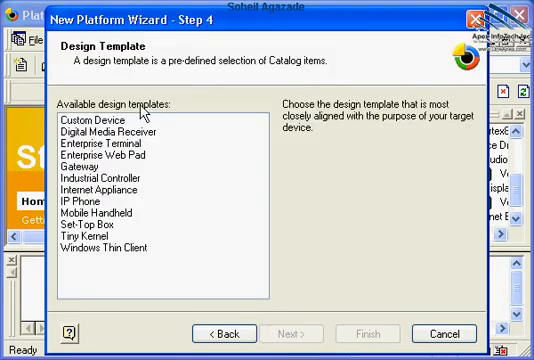
mouse_move(156, 251)
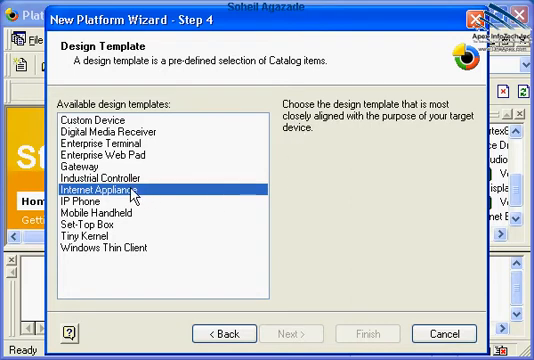
mouse_move(302, 154)
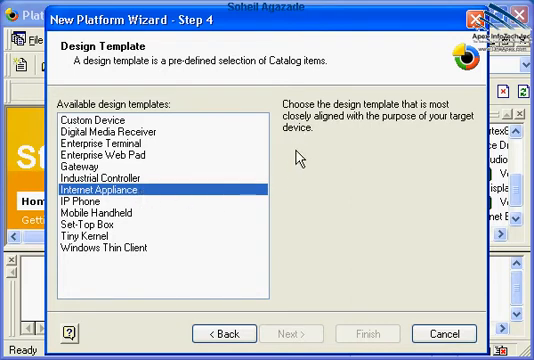
mouse_move(446, 152)
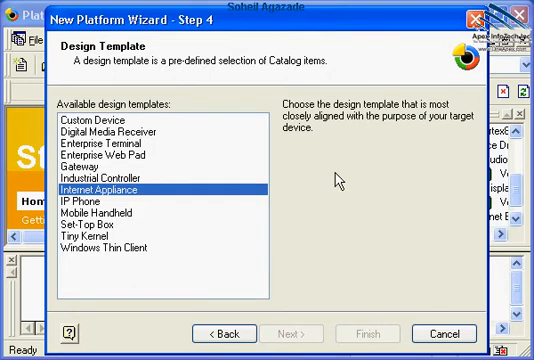
mouse_move(420, 180)
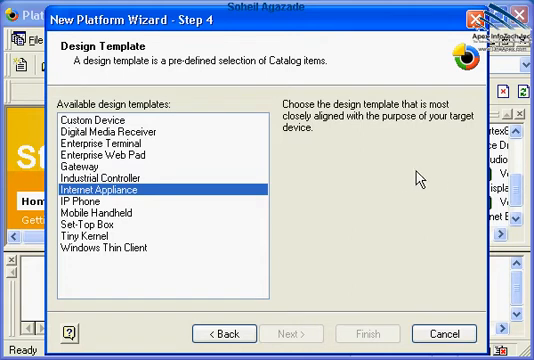
mouse_move(297, 252)
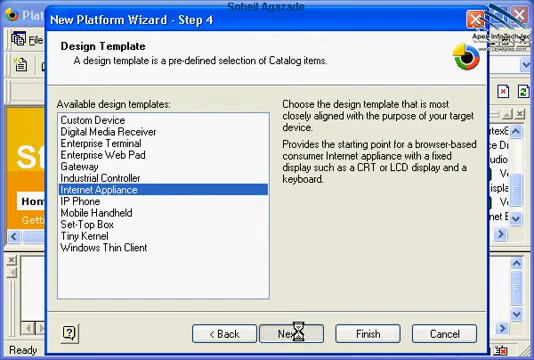
left_click(299, 334)
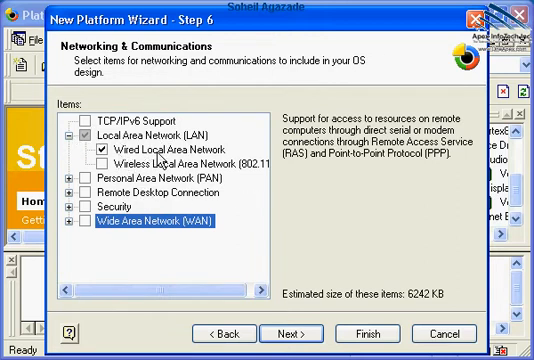
mouse_move(228, 160)
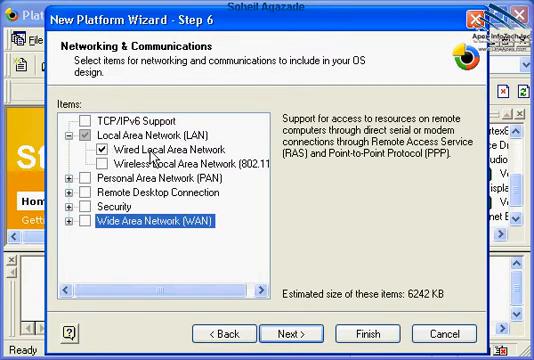
mouse_move(195, 158)
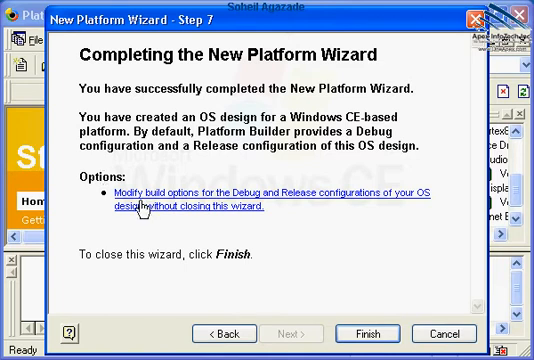
mouse_move(370, 196)
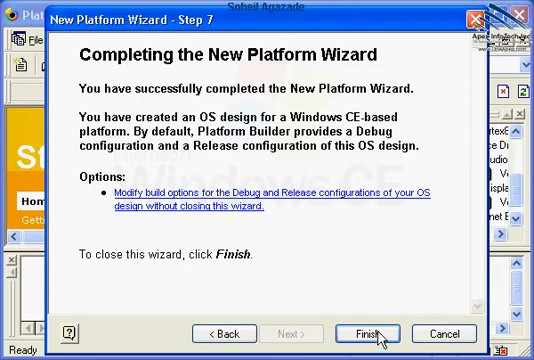
mouse_move(380, 344)
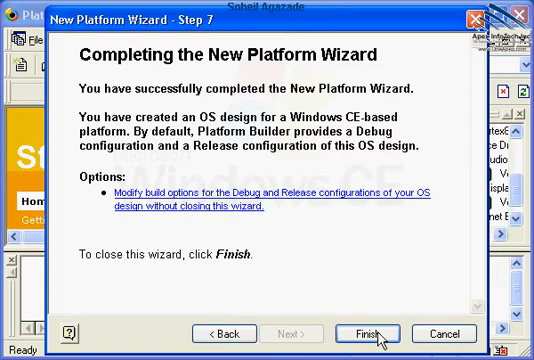
left_click(369, 334)
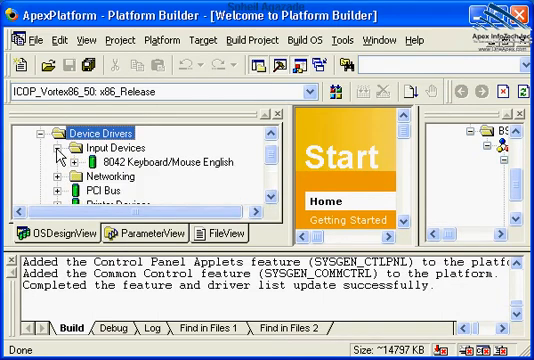
- Collapse the Input Devices driver group in OSDesignView
left_click(64, 171)
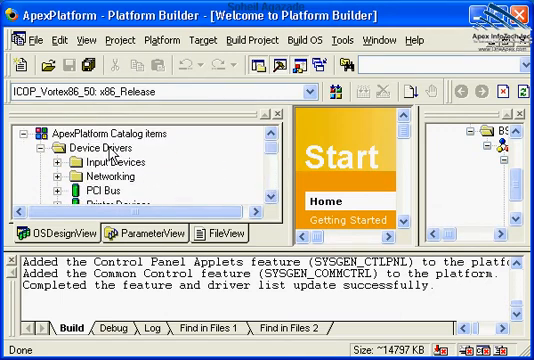
mouse_move(112, 157)
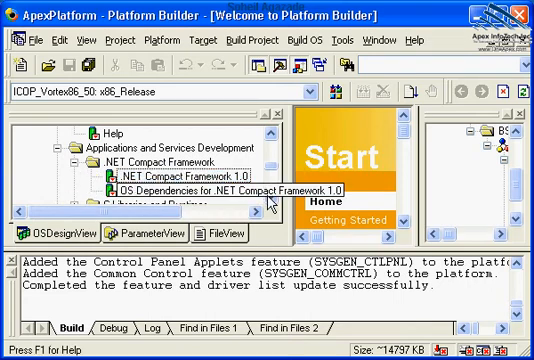
- Scroll the OSDesignView tree down to the International folder with IMM and NLS
scroll("down", 3)
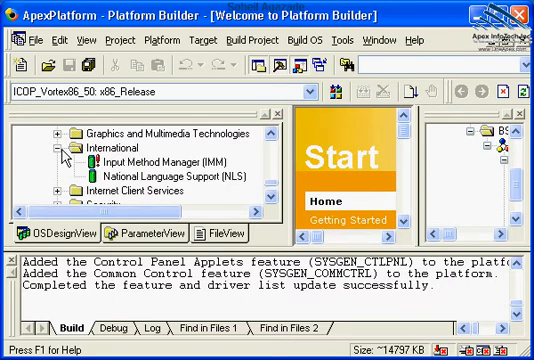
scroll("down", 3)
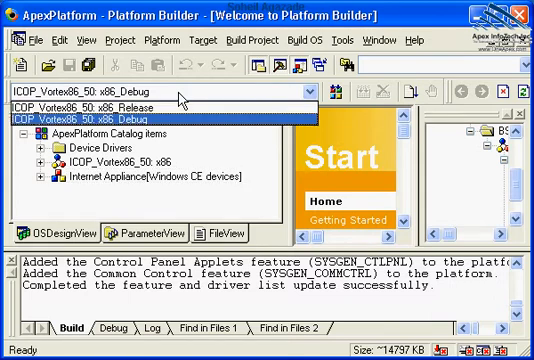
- Set the active build configuration to ICOP_Vortex86_50: x86_Release
left_click(150, 111)
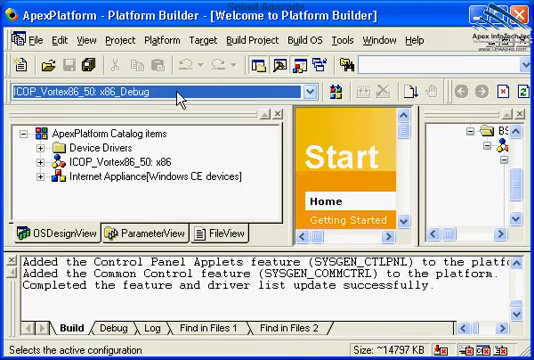
left_click(318, 95)
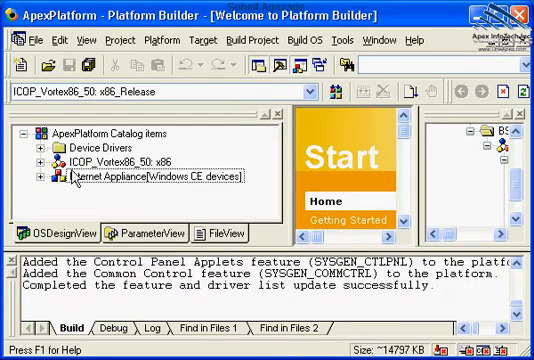
mouse_move(122, 218)
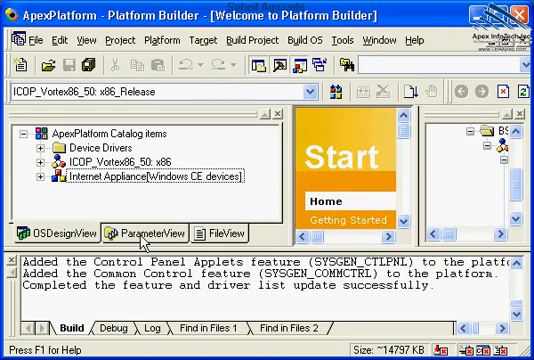
- Switch the workspace pane to FileView to list ApexPlatform's files
left_click(125, 232)
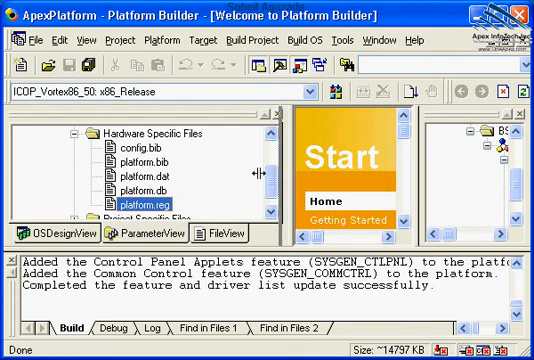
- Open platform.reg and platform.db in the editor and scroll through each
double_click(133, 205)
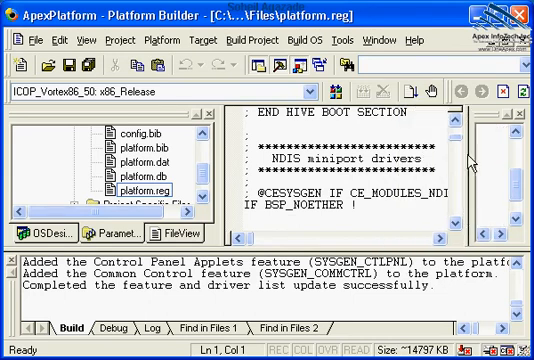
scroll("down", 3)
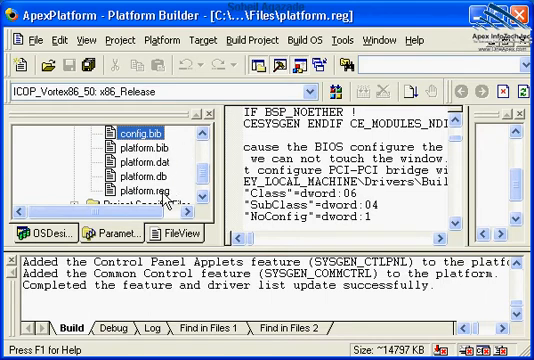
left_click(150, 189)
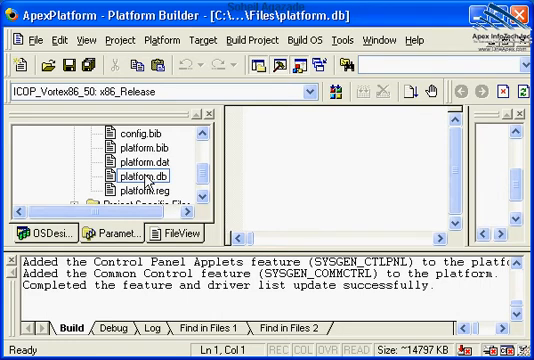
mouse_move(152, 181)
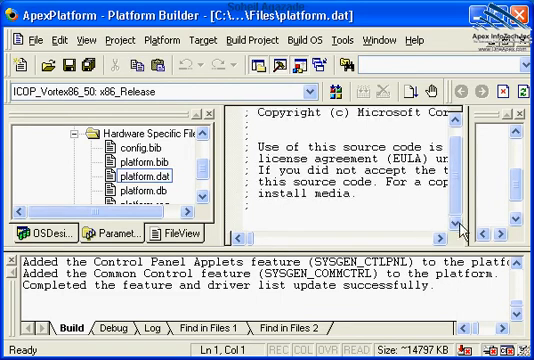
scroll("down", 3)
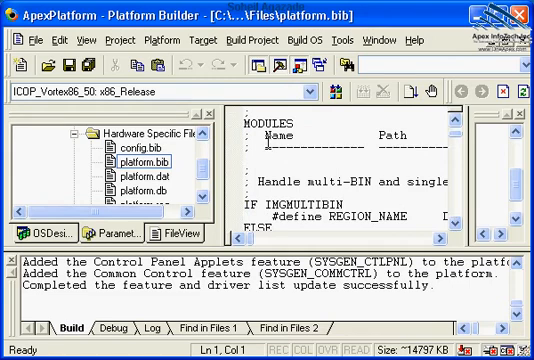
- Open config.bib and scroll through its MEMORY section
left_click(519, 206)
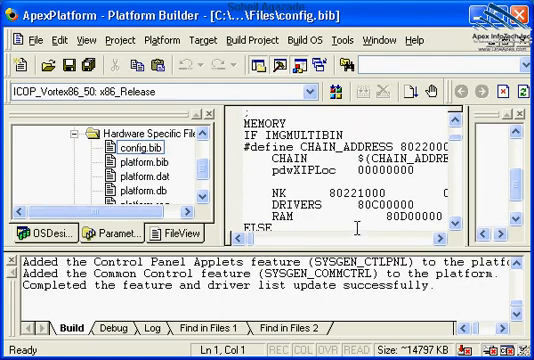
scroll("down", 3)
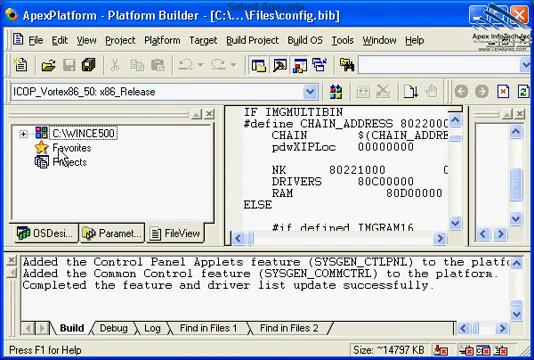
- Expand the C:\WINCE500 folder tree in FileView
left_click(40, 122)
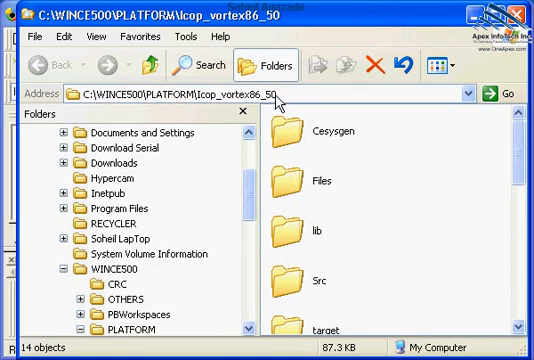
- Scroll through the Icop_vortex86_50 BSP folder's contents in Windows Explorer
scroll("down", 3)
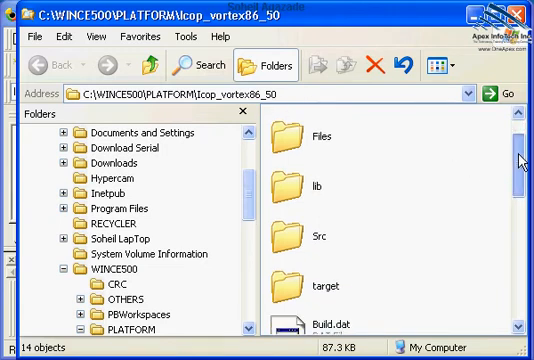
scroll("down", 3)
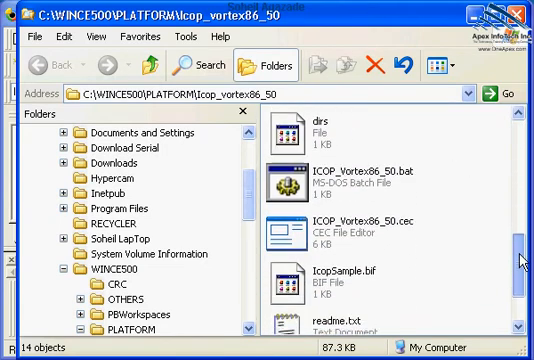
scroll("down", 3)
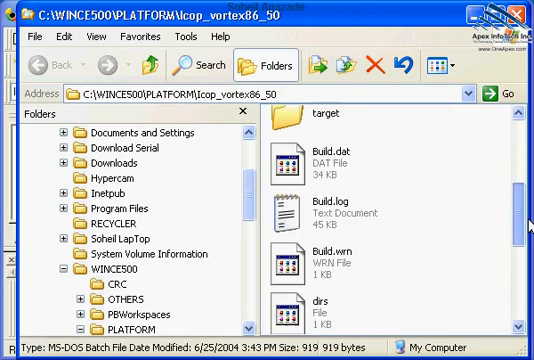
scroll("down", 3)
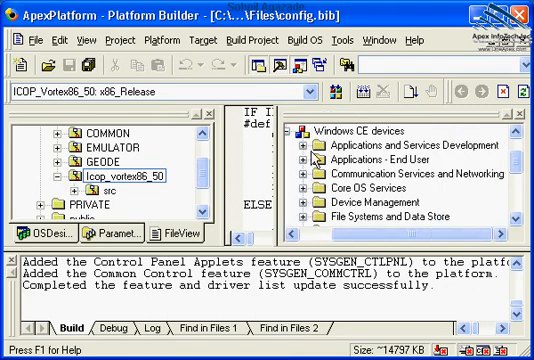
- Expand Applications and Services Development in the catalog to reveal its networking components
left_click(310, 131)
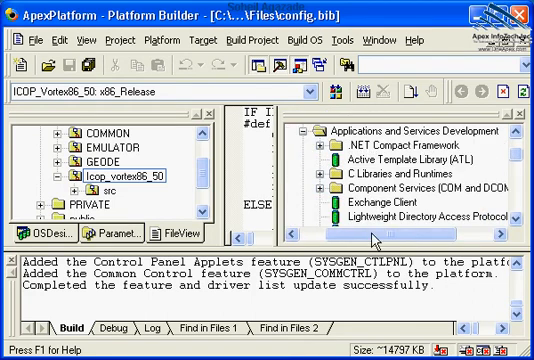
left_click(320, 149)
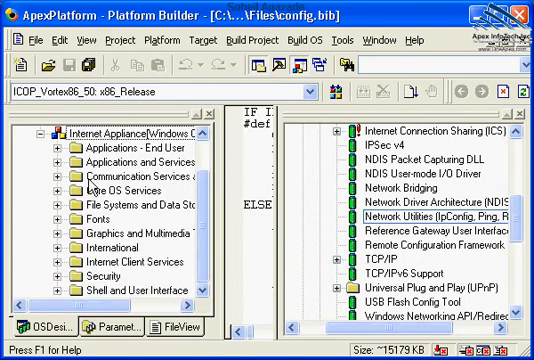
mouse_move(90, 186)
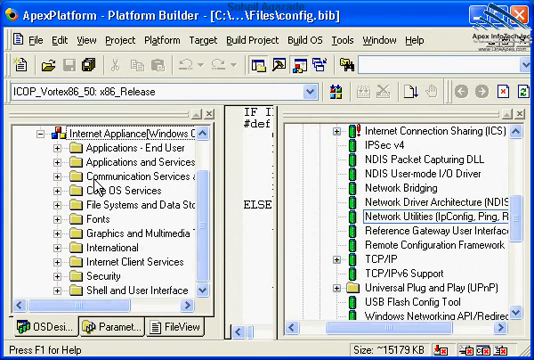
mouse_move(161, 191)
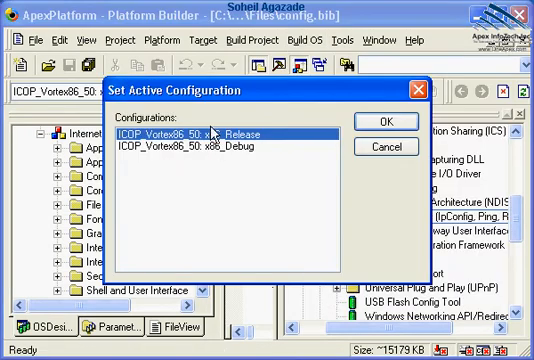
- Select ICOP_Vortex86_50: x86_Release as the active build configuration
left_click(383, 120)
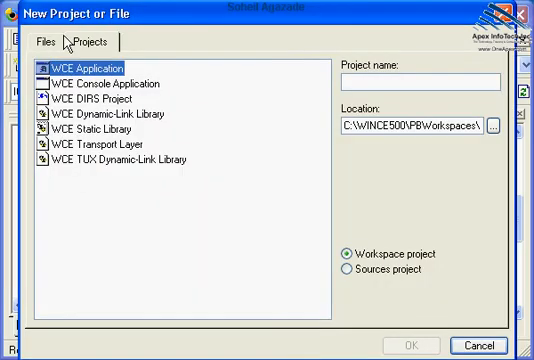
mouse_move(85, 82)
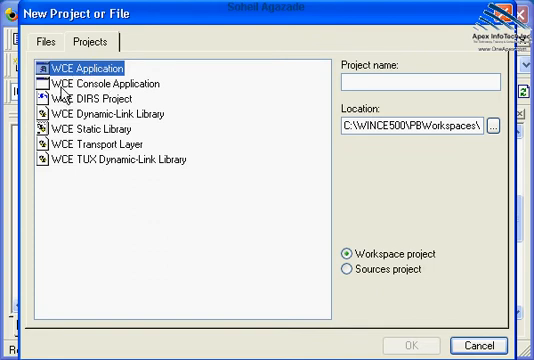
mouse_move(112, 78)
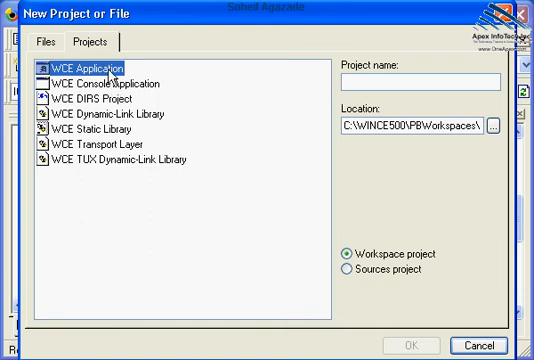
mouse_move(108, 77)
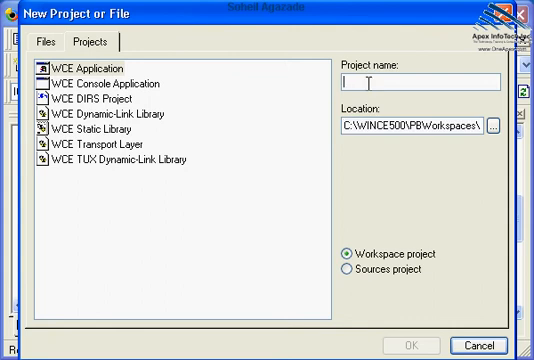
- Enter HelloFromApex as the WCE Application project name
type("Hello")
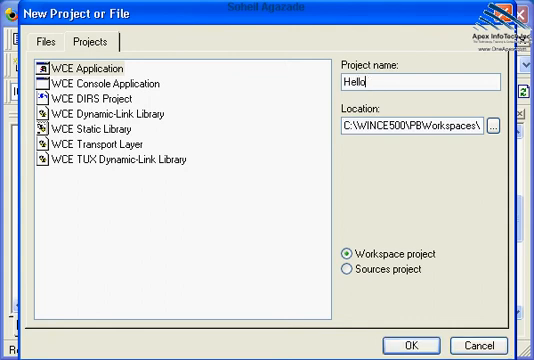
type("from")
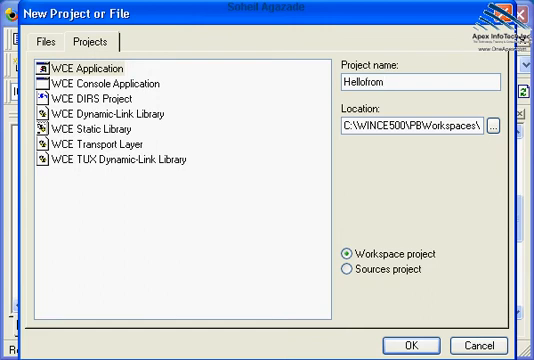
type("Apex")
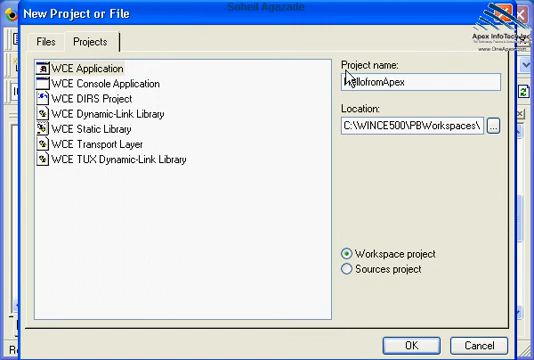
type("HelloFromApex")
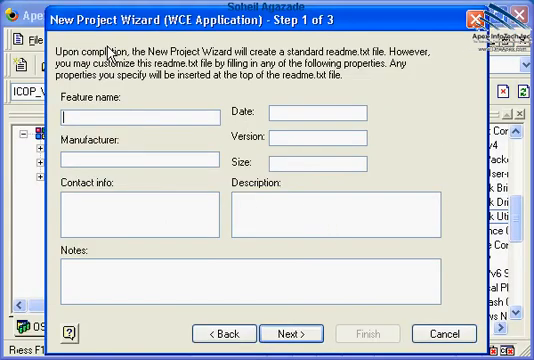
mouse_move(172, 232)
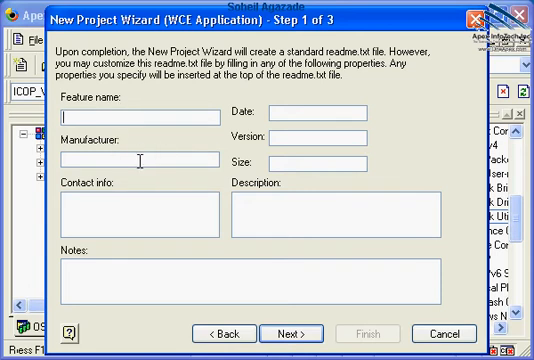
mouse_move(178, 206)
type("Apex InfoTech D")
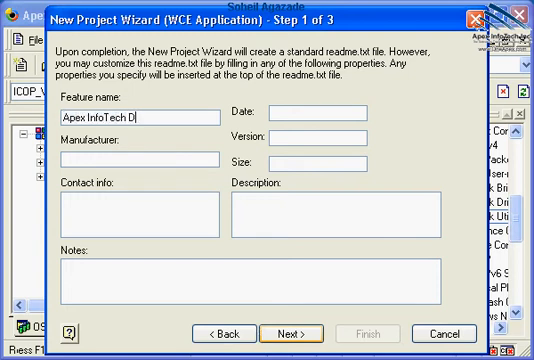
type("emo App")
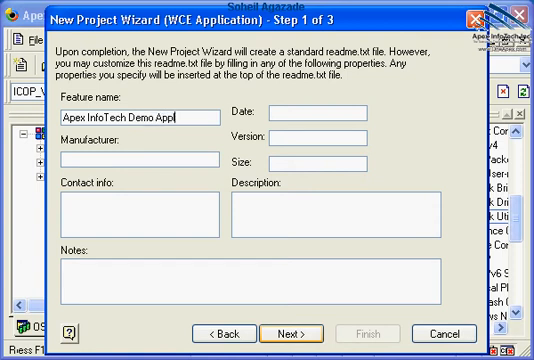
type("ication")
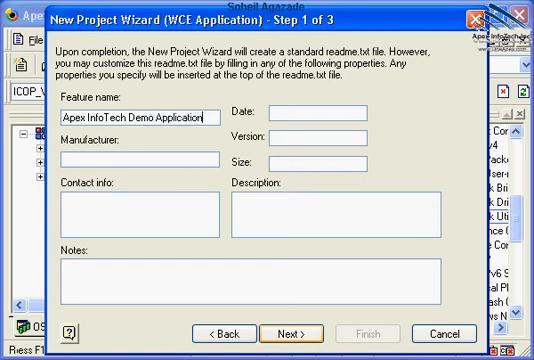
mouse_move(290, 187)
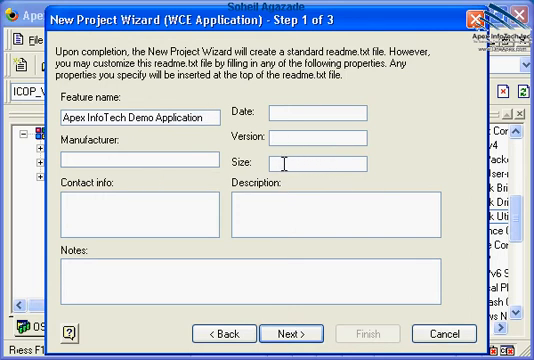
mouse_move(279, 170)
type("Apex InfoTech,")
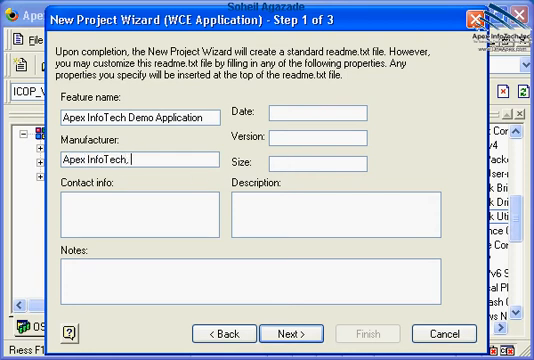
type("Inc.")
left_click(140, 214)
type("www.0")
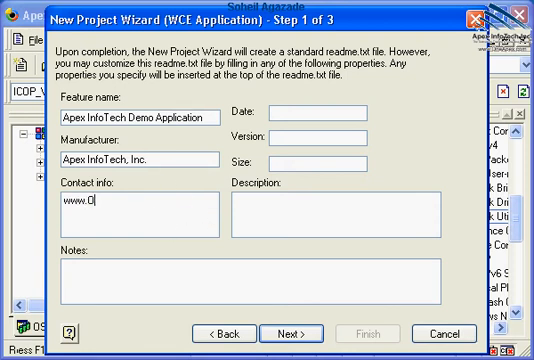
type("neApex.com")
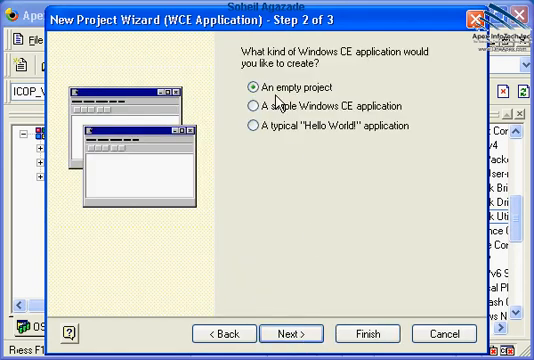
mouse_move(330, 113)
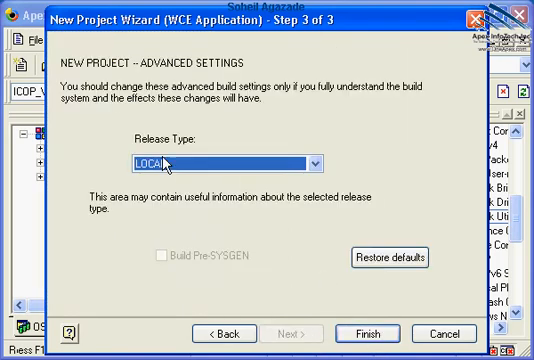
mouse_move(90, 148)
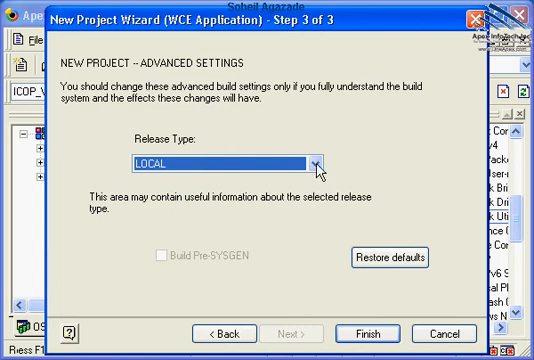
- Choose 'An empty project' for HelloFromApex and finish the wizard with LOCAL release type
left_click(318, 163)
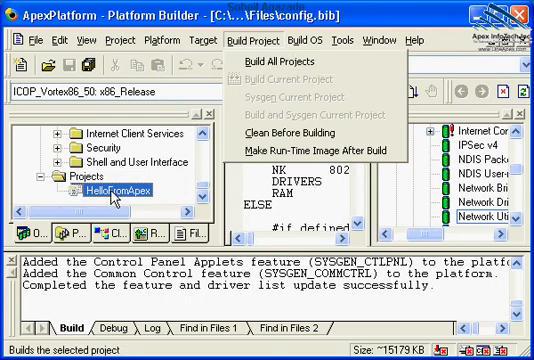
mouse_move(303, 97)
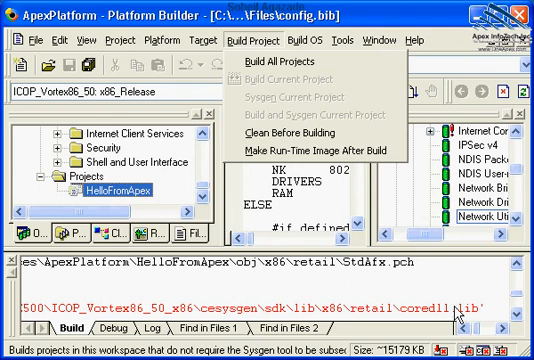
mouse_move(273, 238)
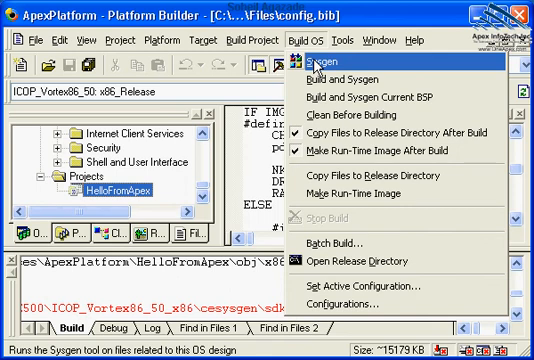
mouse_move(320, 64)
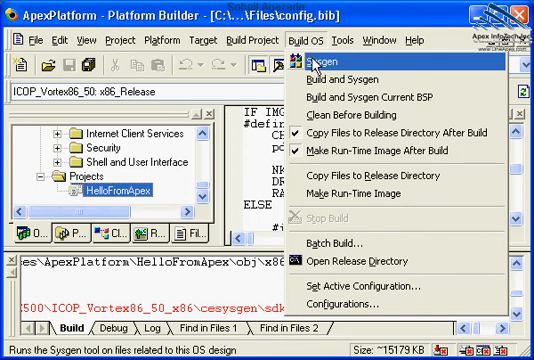
mouse_move(345, 76)
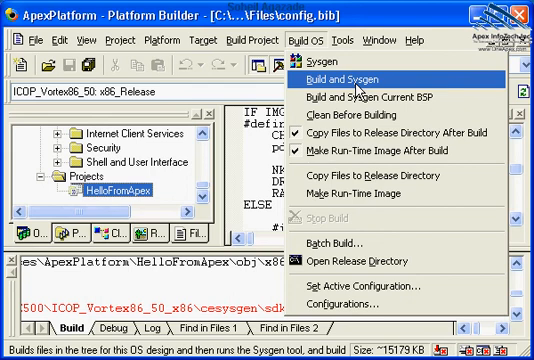
mouse_move(355, 85)
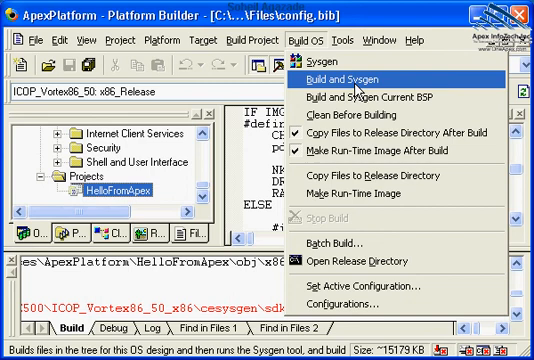
mouse_move(358, 88)
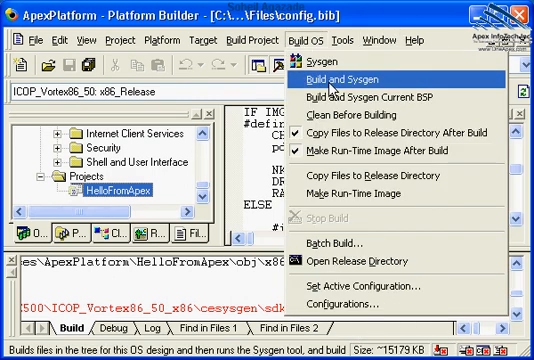
mouse_move(331, 64)
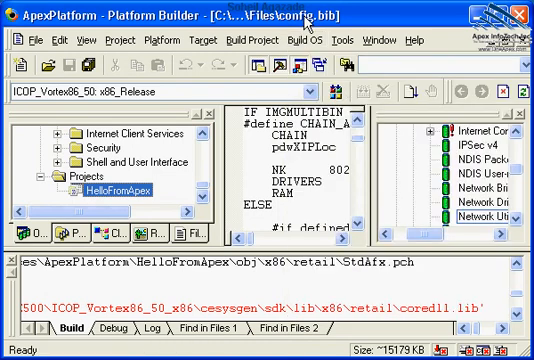
mouse_move(205, 191)
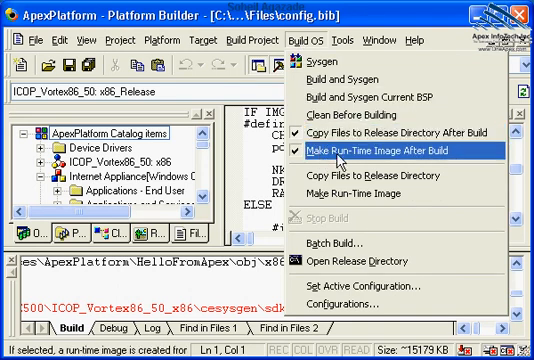
- Display the ApexPlatform catalog items tree with the build output cleared
left_click(343, 154)
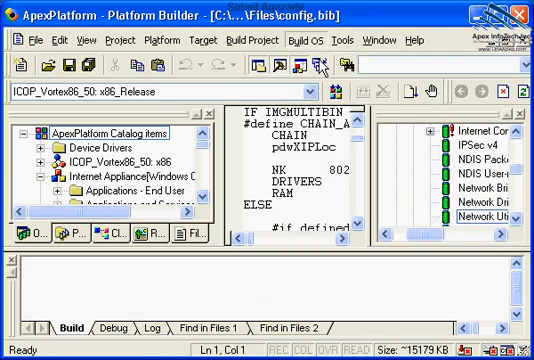